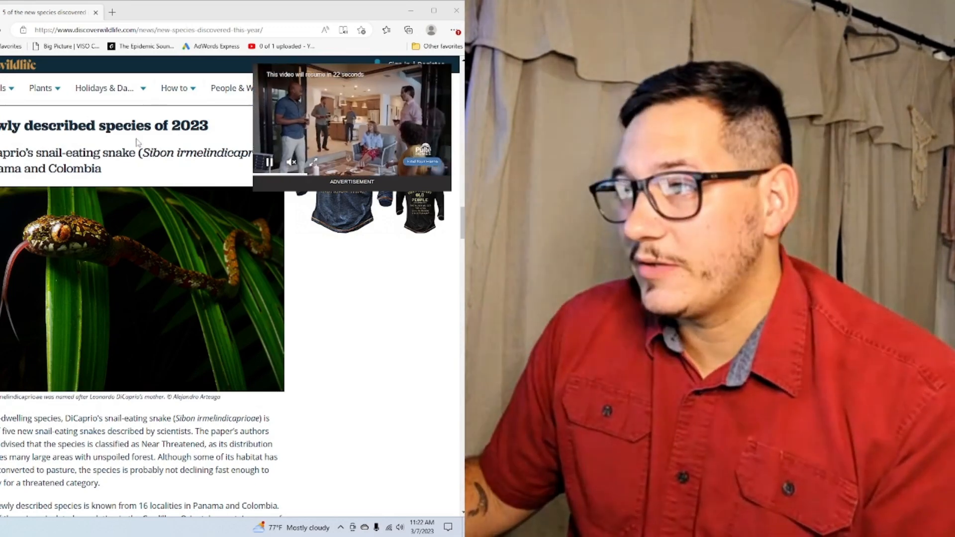
{"action": "scroll", "scroll_direction": "down", "scroll_amount": 3}
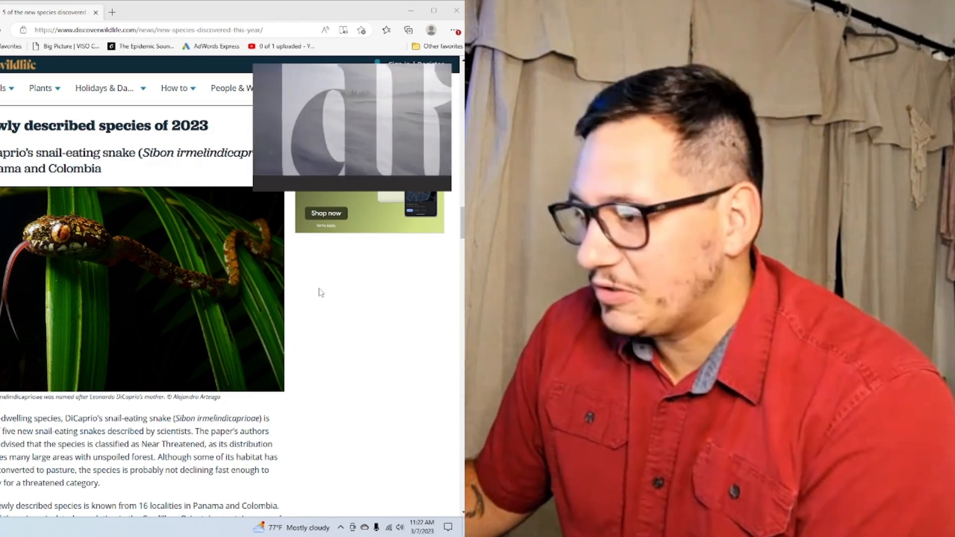
{"action": "scroll", "scroll_direction": "down", "scroll_amount": 3}
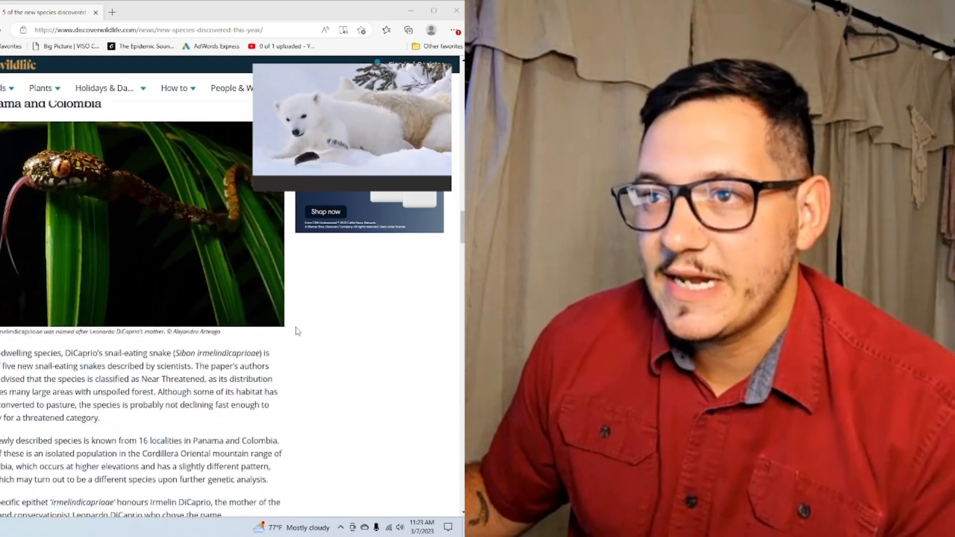
{"action": "scroll", "scroll_direction": "down", "scroll_amount": 3}
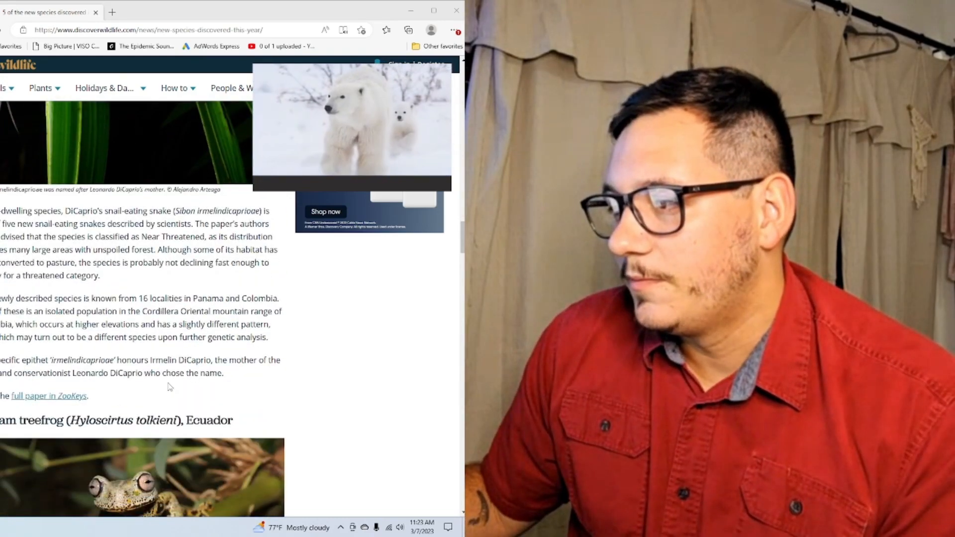
{"action": "scroll", "scroll_direction": "down", "scroll_amount": 3}
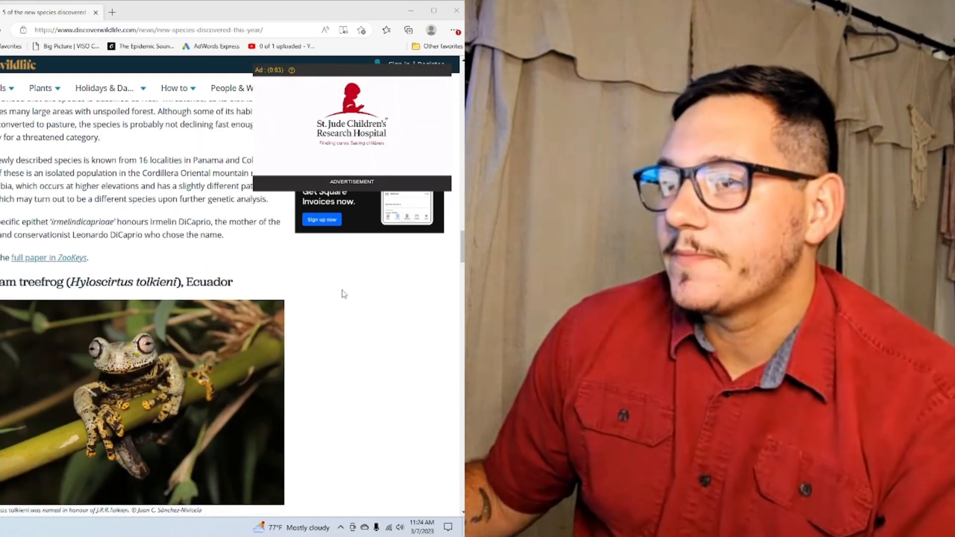
{"action": "scroll", "scroll_direction": "down", "scroll_amount": 3}
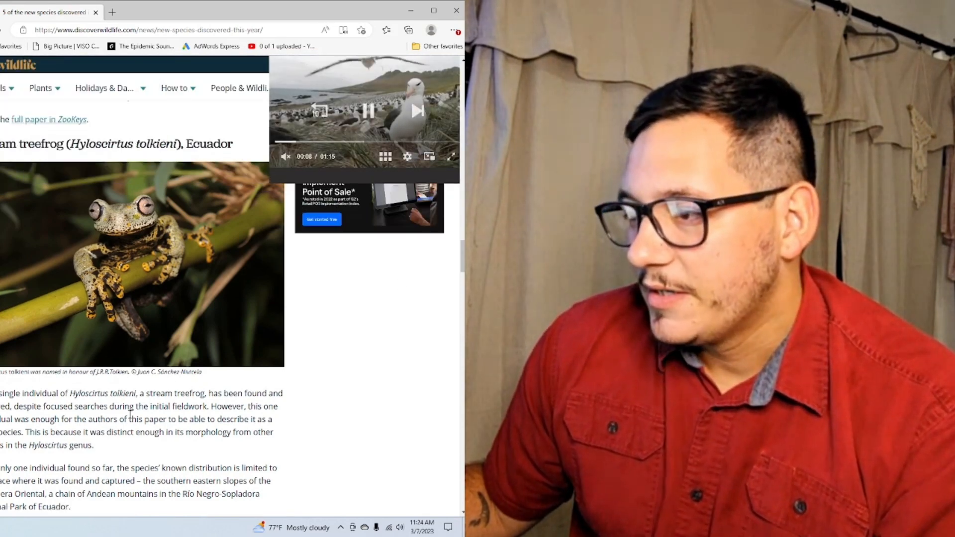
{"action": "scroll", "scroll_direction": "down", "scroll_amount": 3}
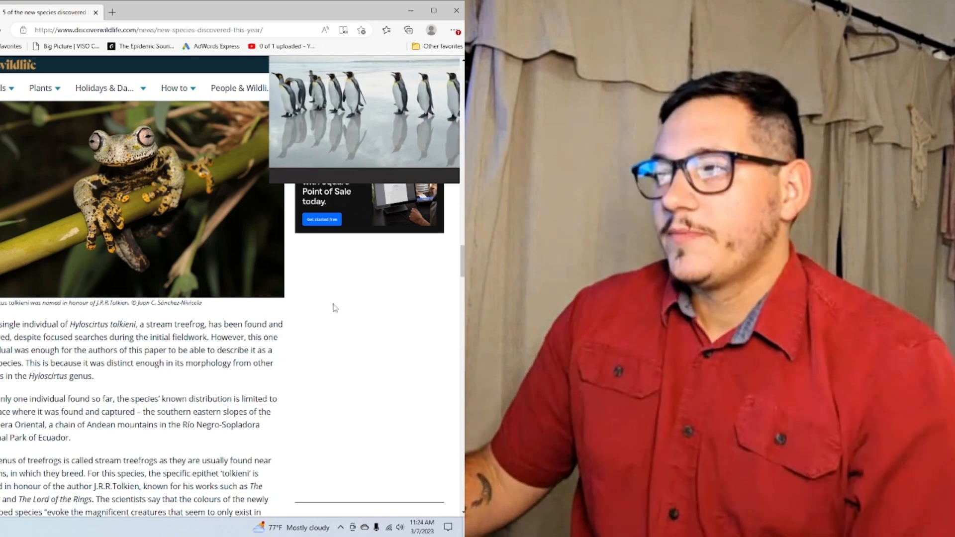
{"action": "scroll", "scroll_direction": "down", "scroll_amount": 3}
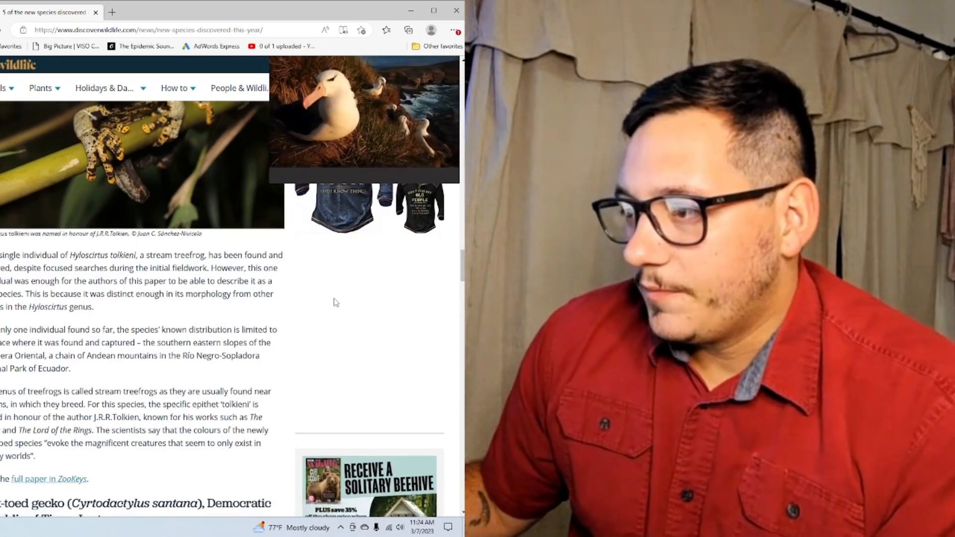
{"action": "scroll", "scroll_direction": "down", "scroll_amount": 3}
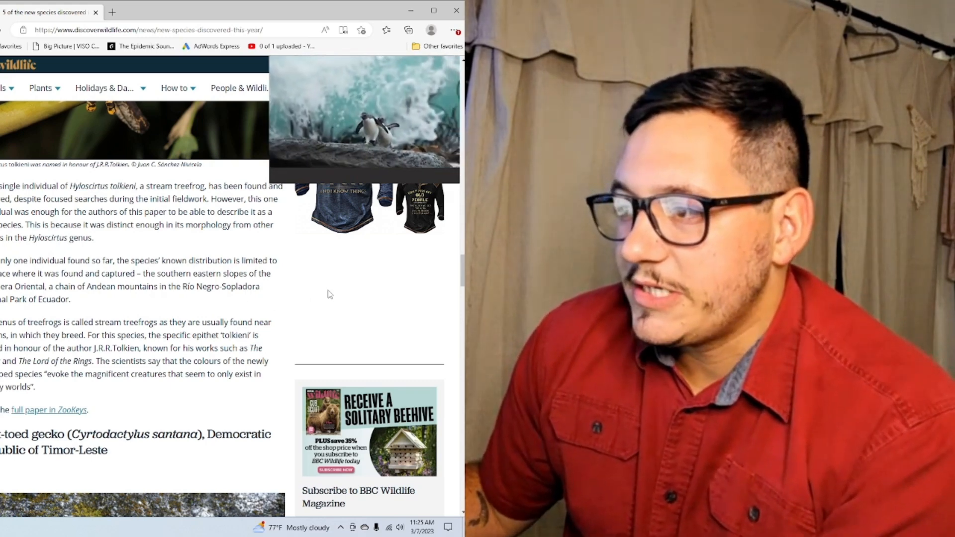
{"action": "scroll", "scroll_direction": "down", "scroll_amount": 3}
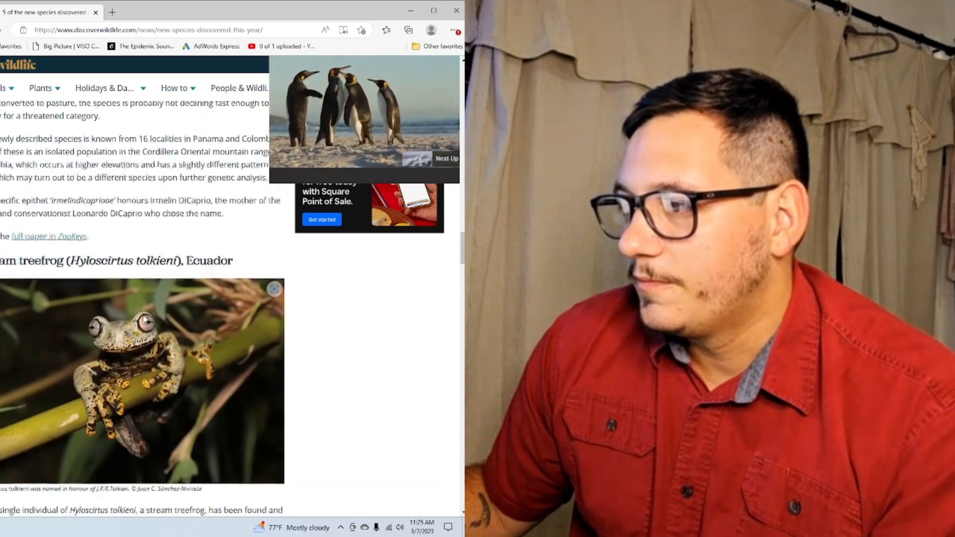
{"action": "scroll", "scroll_direction": "down", "scroll_amount": 3}
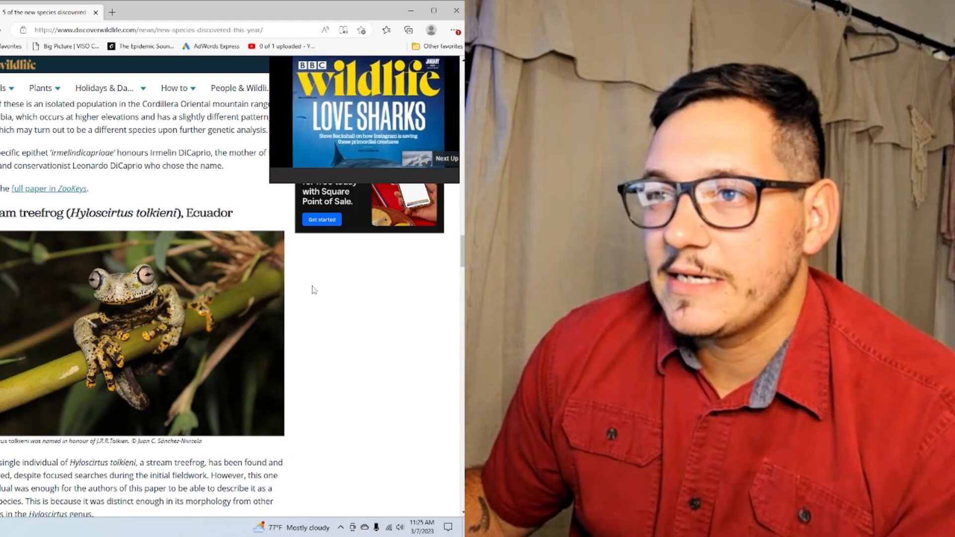
{"action": "scroll", "scroll_direction": "down", "scroll_amount": 3}
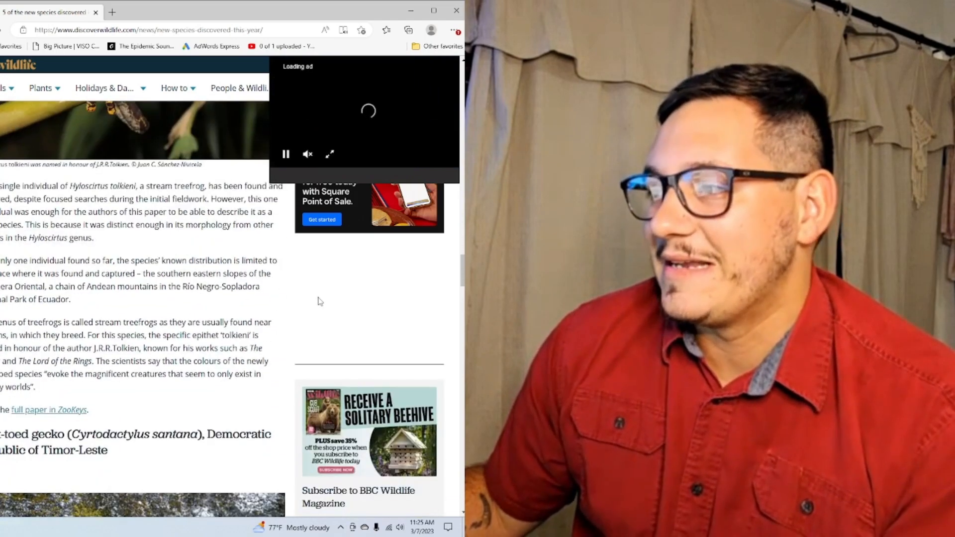
{"action": "scroll", "scroll_direction": "down", "scroll_amount": 3}
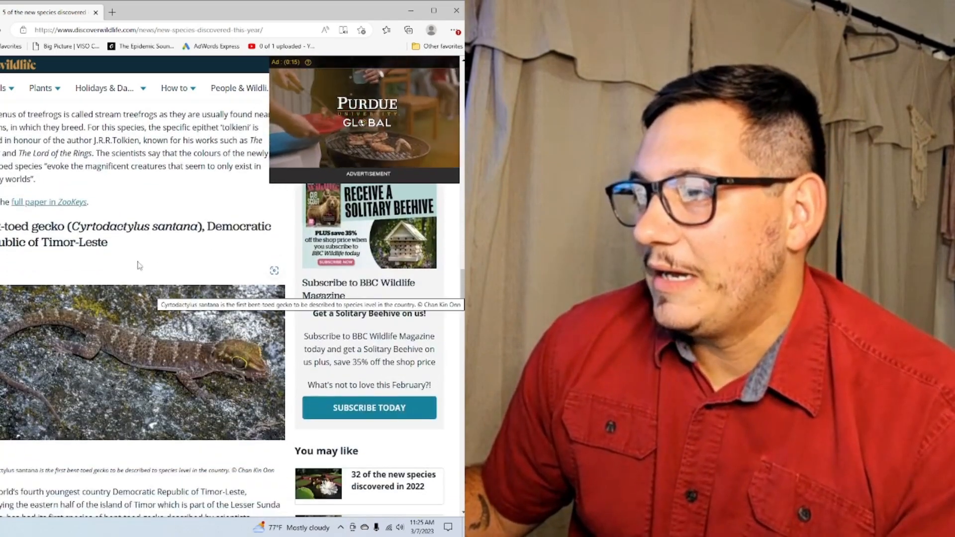
{"action": "scroll", "scroll_direction": "down", "scroll_amount": 3}
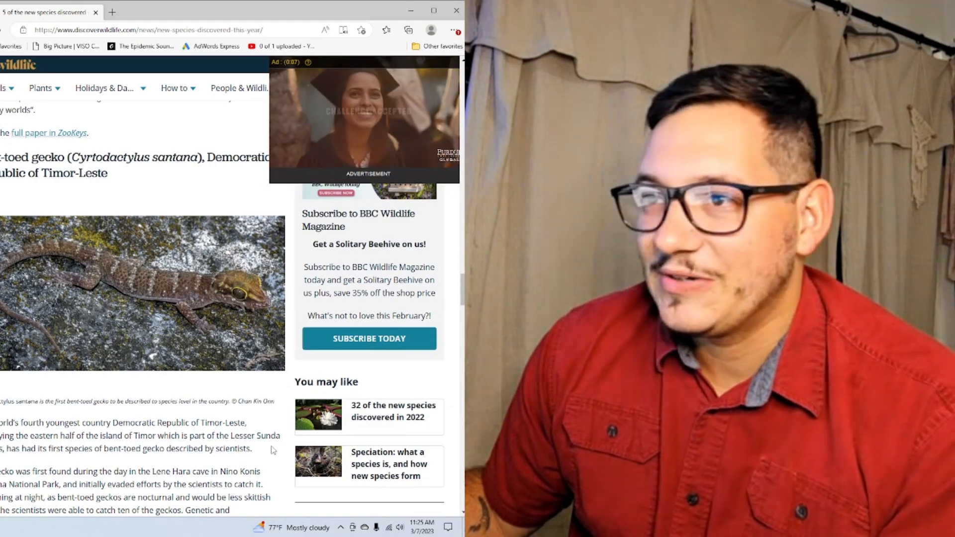
{"action": "scroll", "scroll_direction": "down", "scroll_amount": 3}
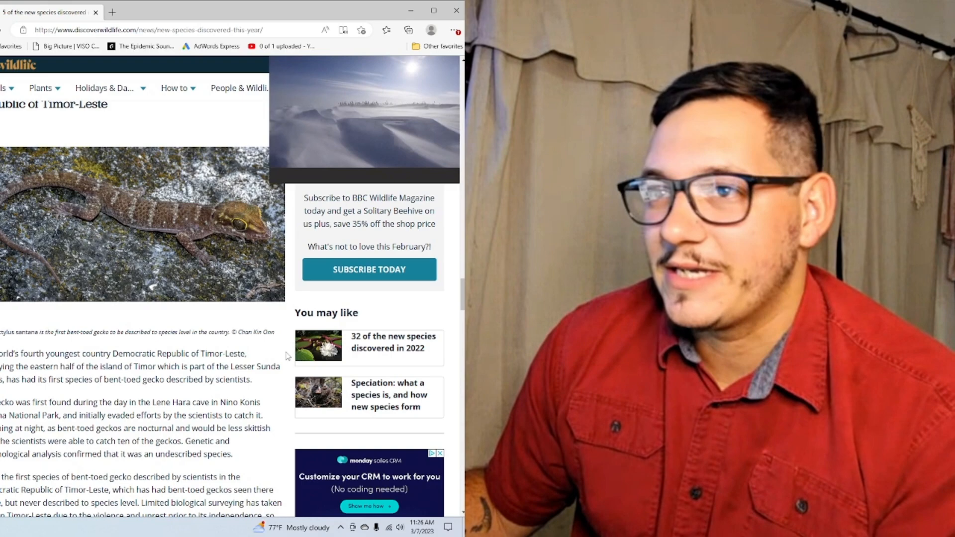
{"action": "scroll", "scroll_direction": "down", "scroll_amount": 3}
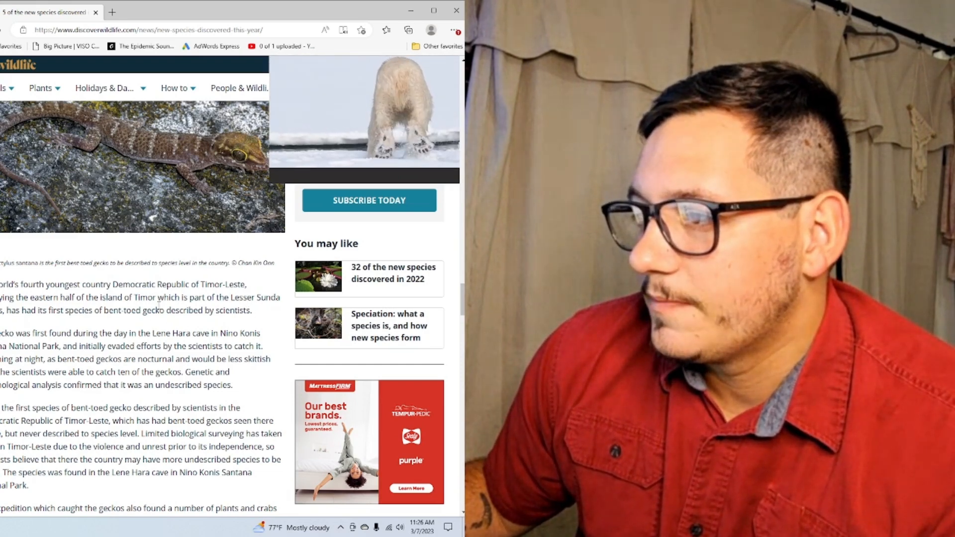
{"action": "scroll", "scroll_direction": "down", "scroll_amount": 3}
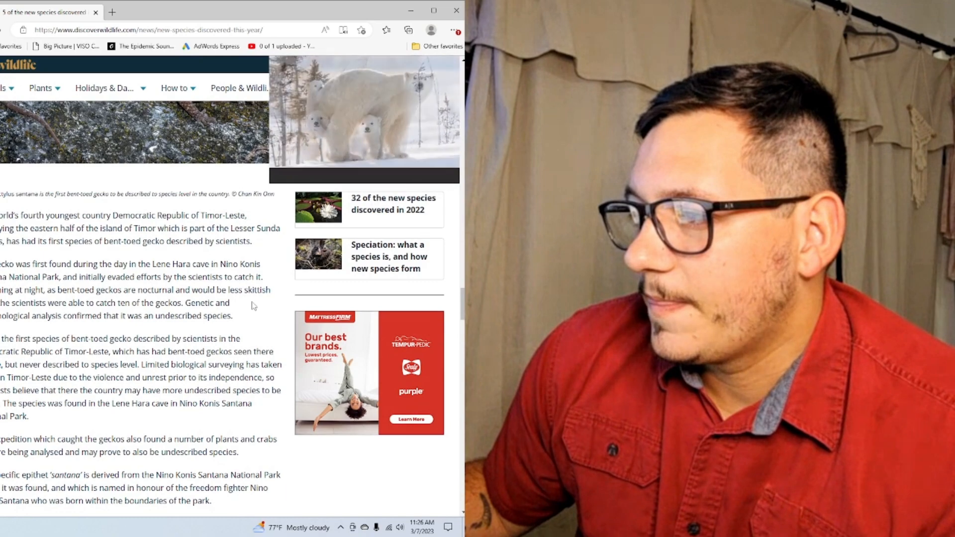
{"action": "scroll", "scroll_direction": "down", "scroll_amount": 3}
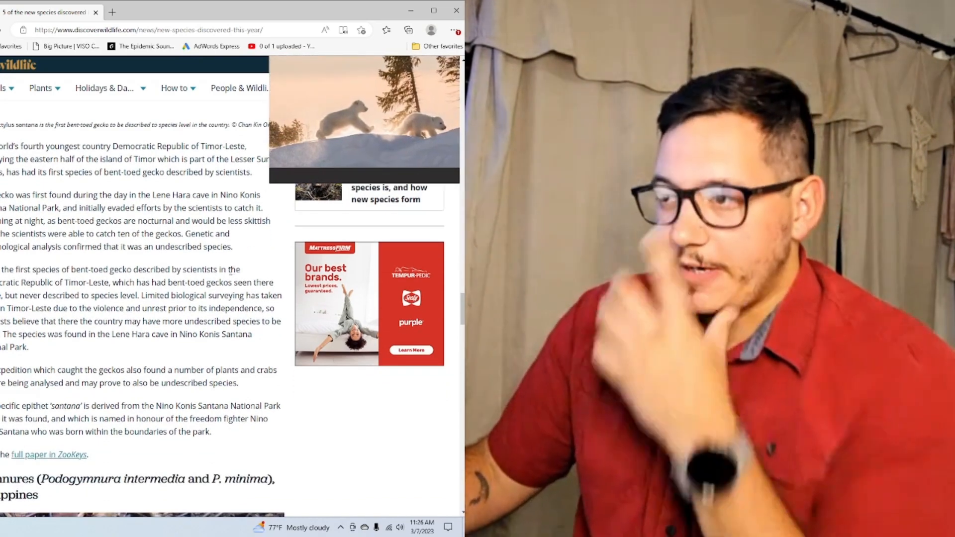
{"action": "scroll", "scroll_direction": "down", "scroll_amount": 3}
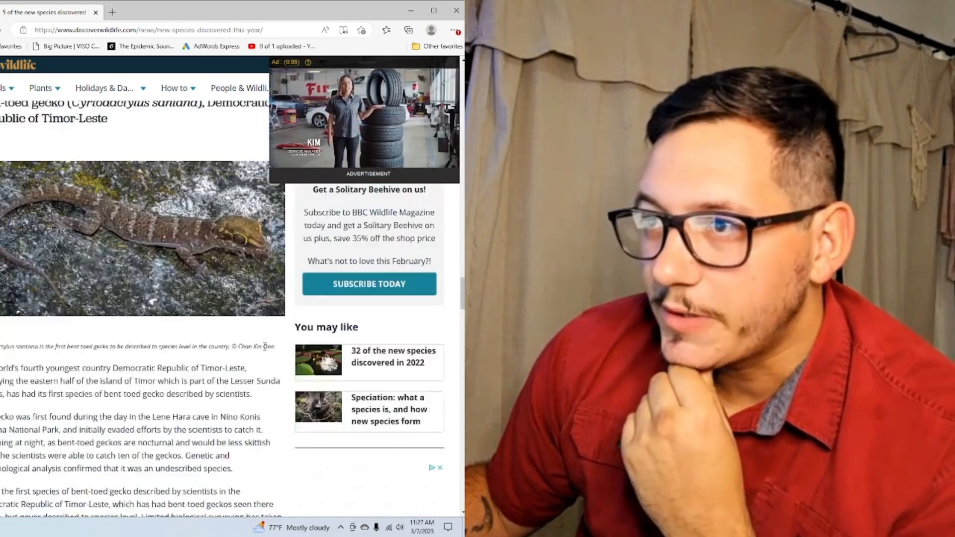
{"action": "scroll", "scroll_direction": "down", "scroll_amount": 3}
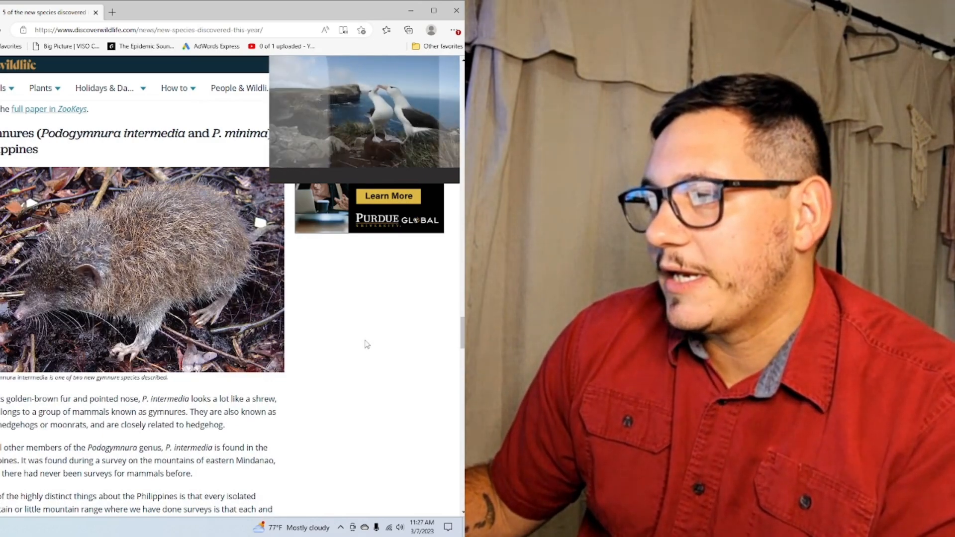
{"action": "scroll", "scroll_direction": "down", "scroll_amount": 3}
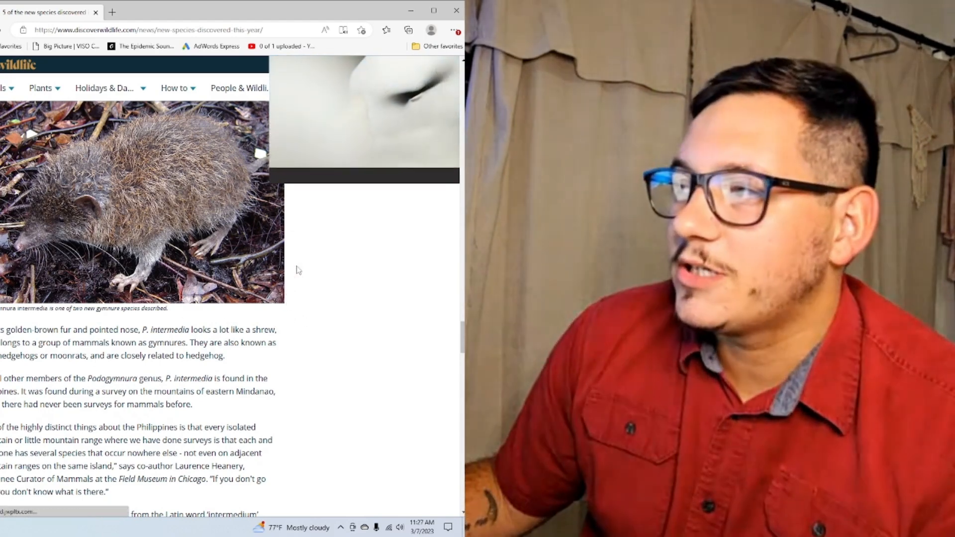
{"action": "scroll", "scroll_direction": "down", "scroll_amount": 3}
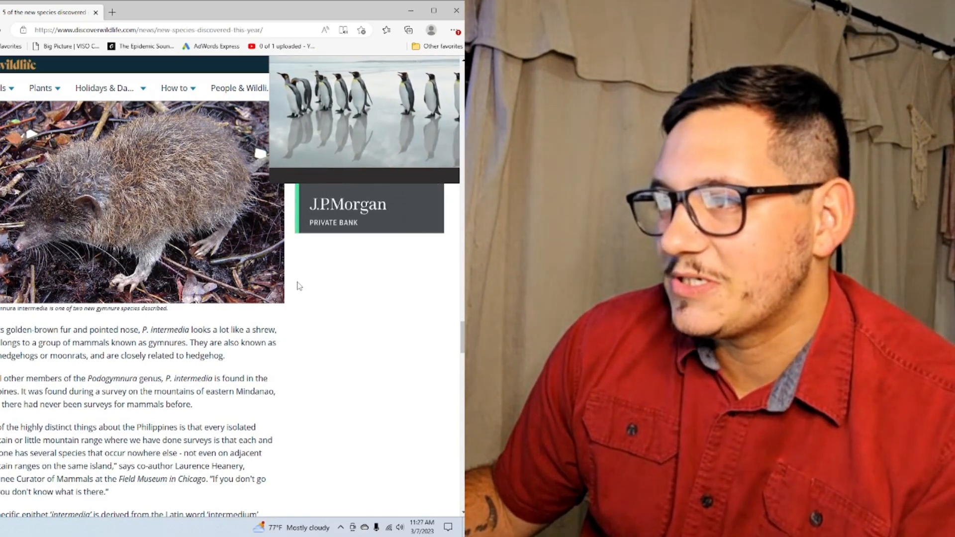
{"action": "scroll", "scroll_direction": "down", "scroll_amount": 3}
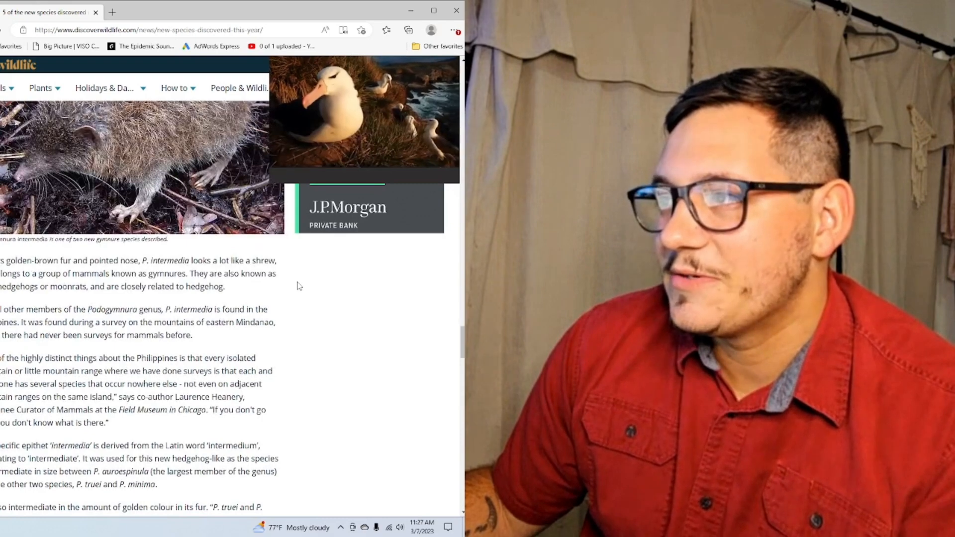
{"action": "scroll", "scroll_direction": "down", "scroll_amount": 3}
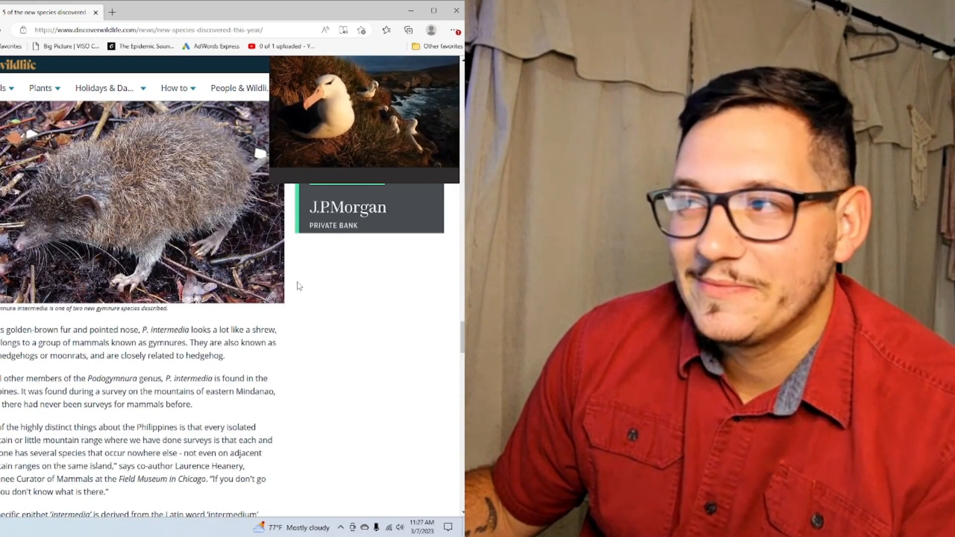
{"action": "scroll", "scroll_direction": "down", "scroll_amount": 3}
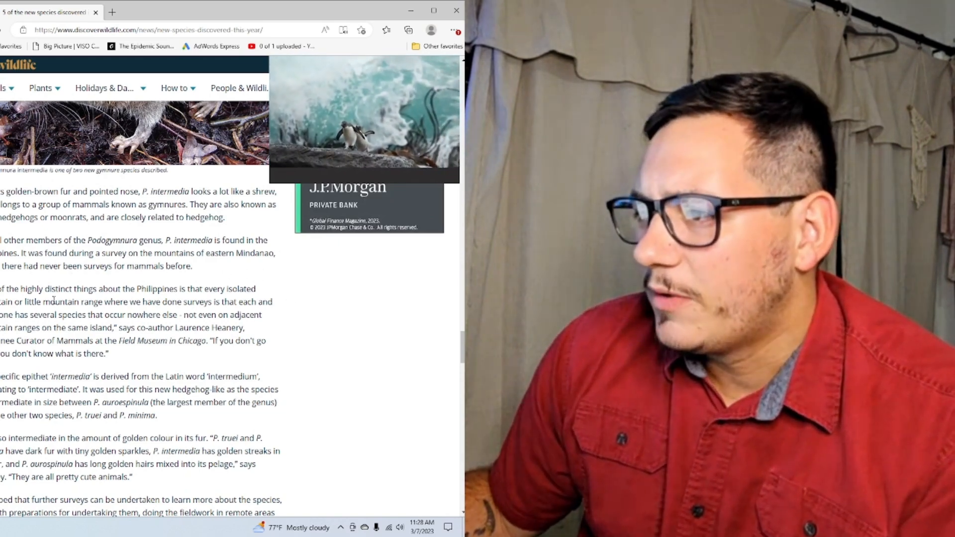
{"action": "scroll", "scroll_direction": "down", "scroll_amount": 3}
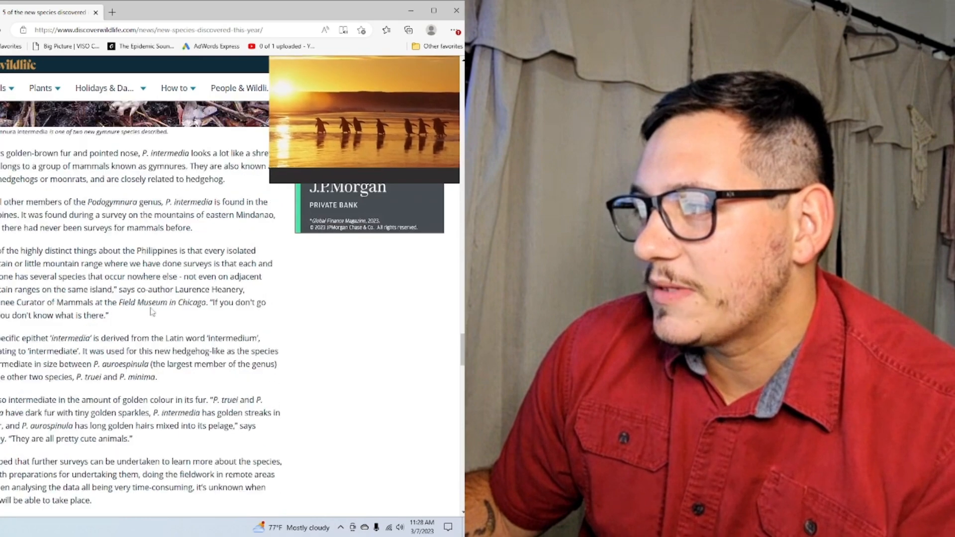
{"action": "scroll", "scroll_direction": "down", "scroll_amount": 3}
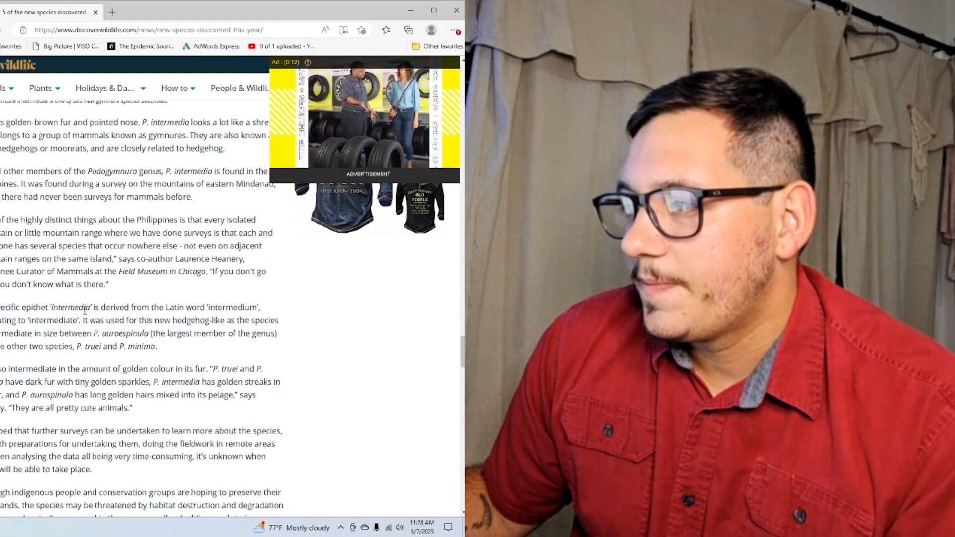
{"action": "scroll", "scroll_direction": "down", "scroll_amount": 3}
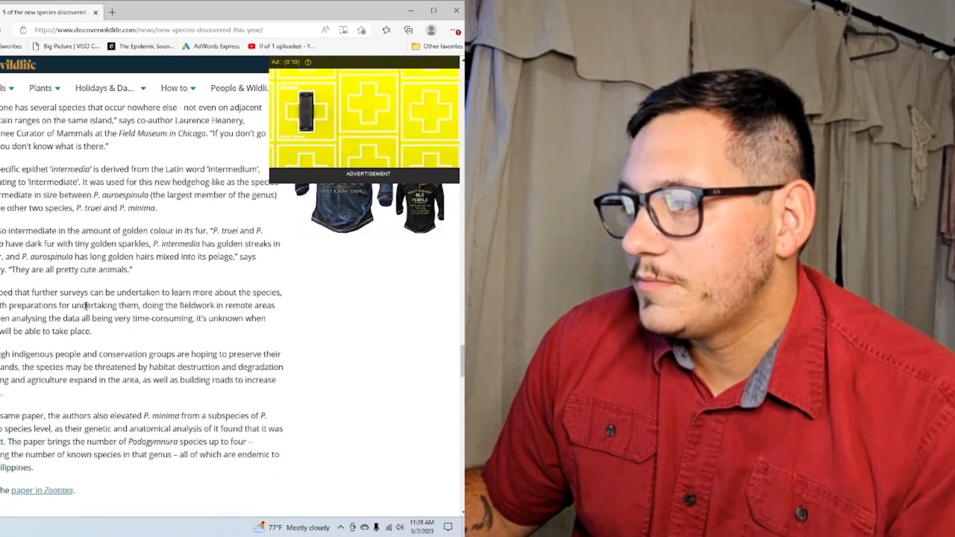
{"action": "scroll", "scroll_direction": "down", "scroll_amount": 3}
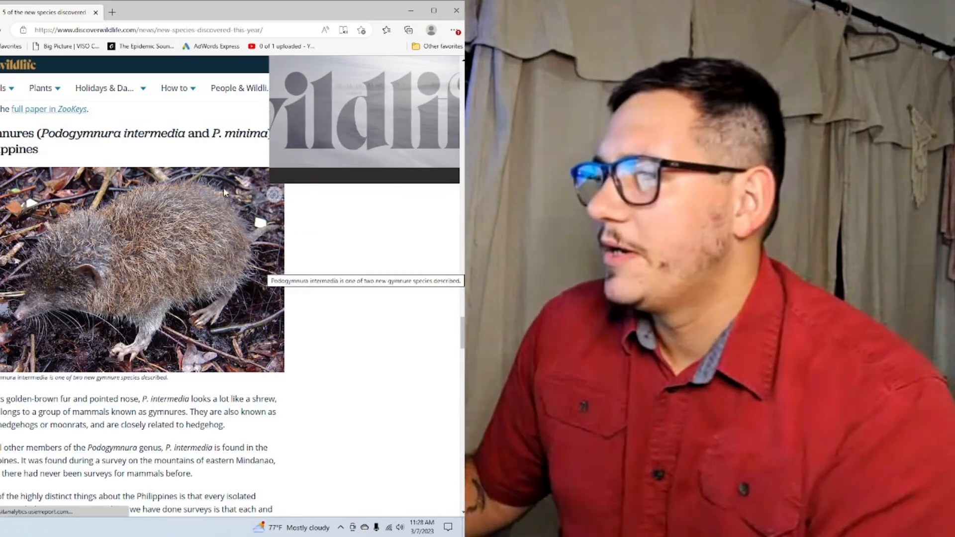
{"action": "scroll", "scroll_direction": "down", "scroll_amount": 3}
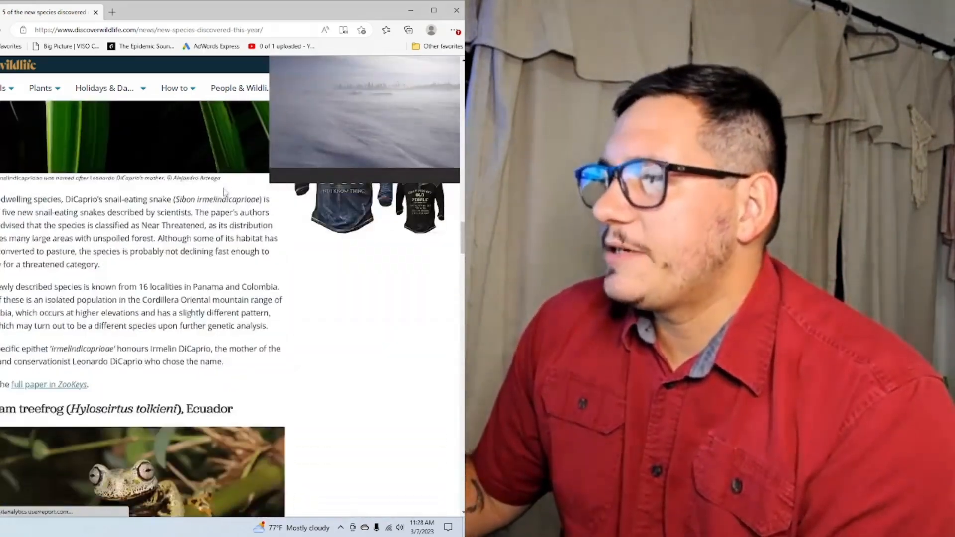